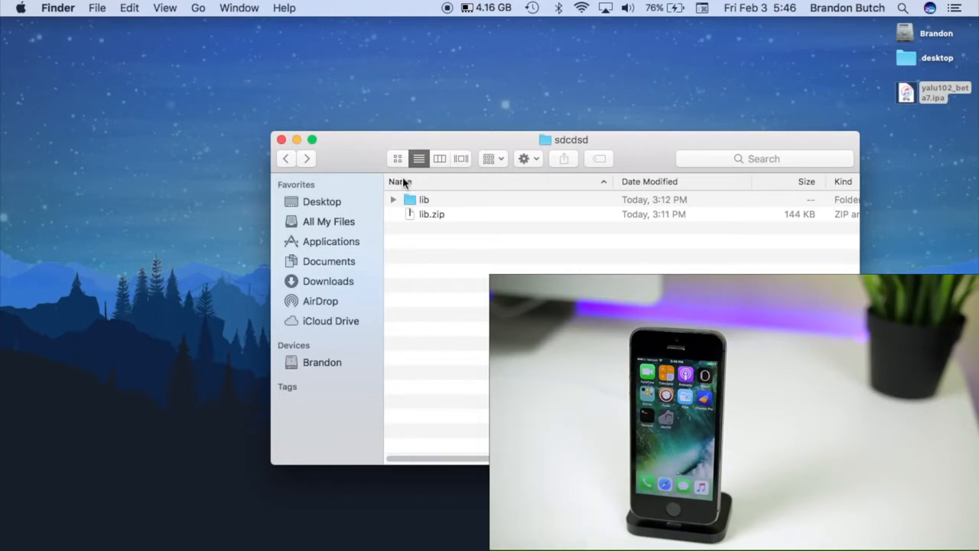
mouse_move(446, 204)
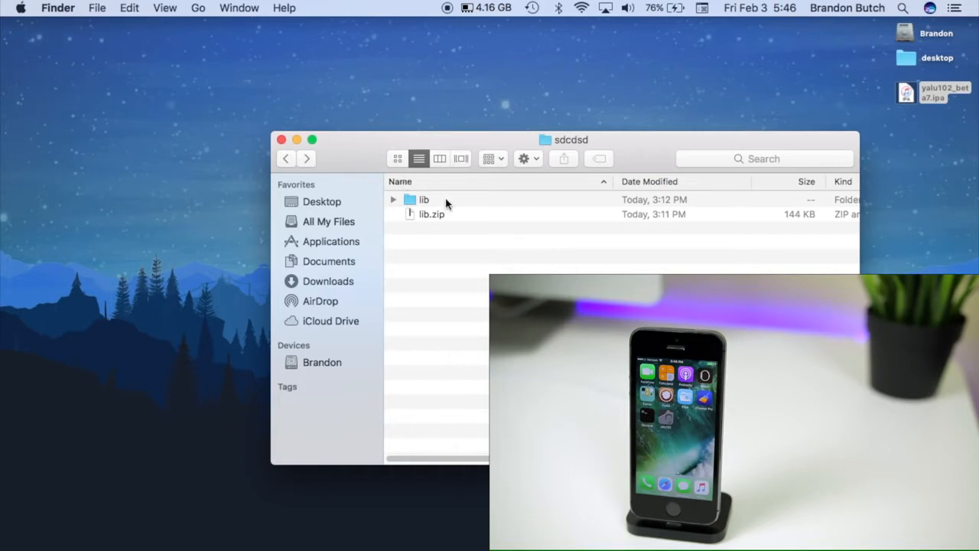
mouse_move(446, 208)
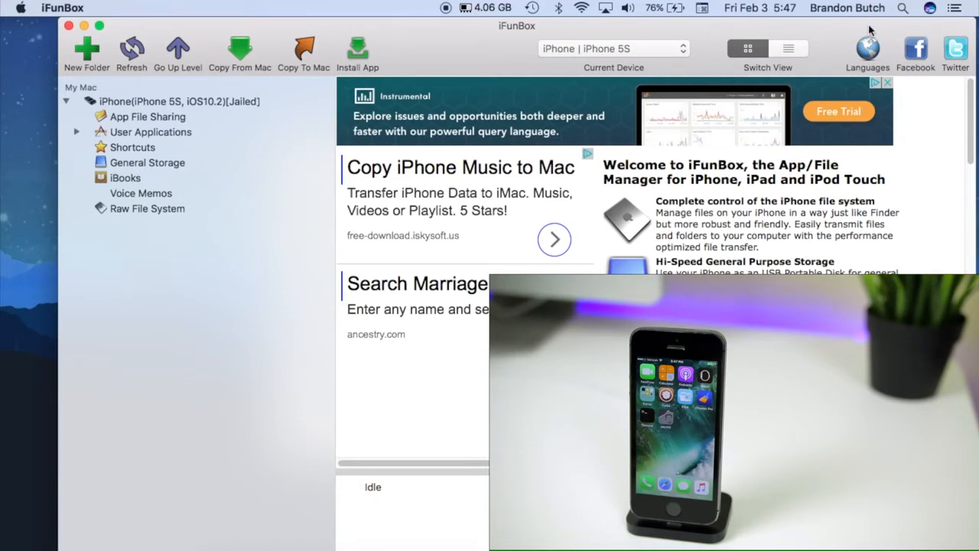
Step: Select the connected iPhone and show its iBooks storage with Purchases and Sync folders
left_click(179, 101)
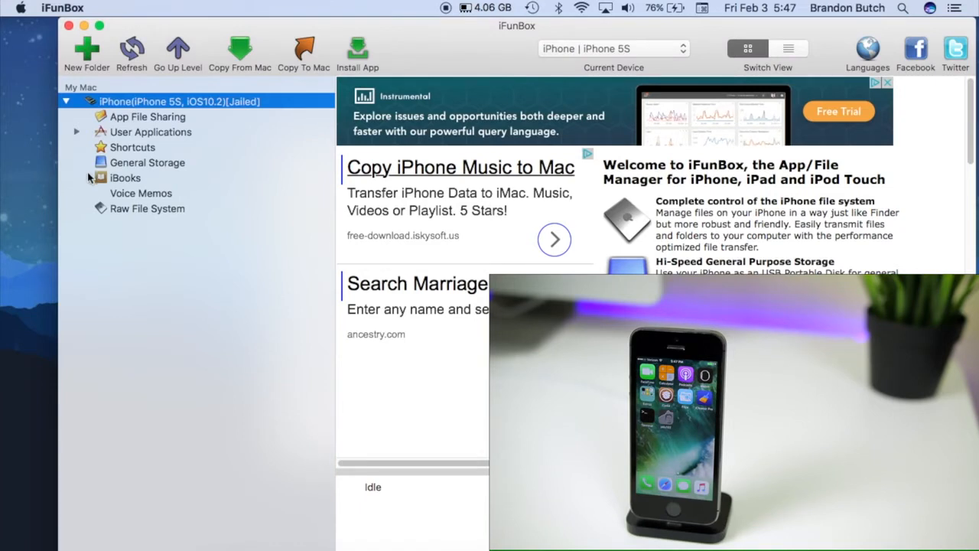
left_click(125, 178)
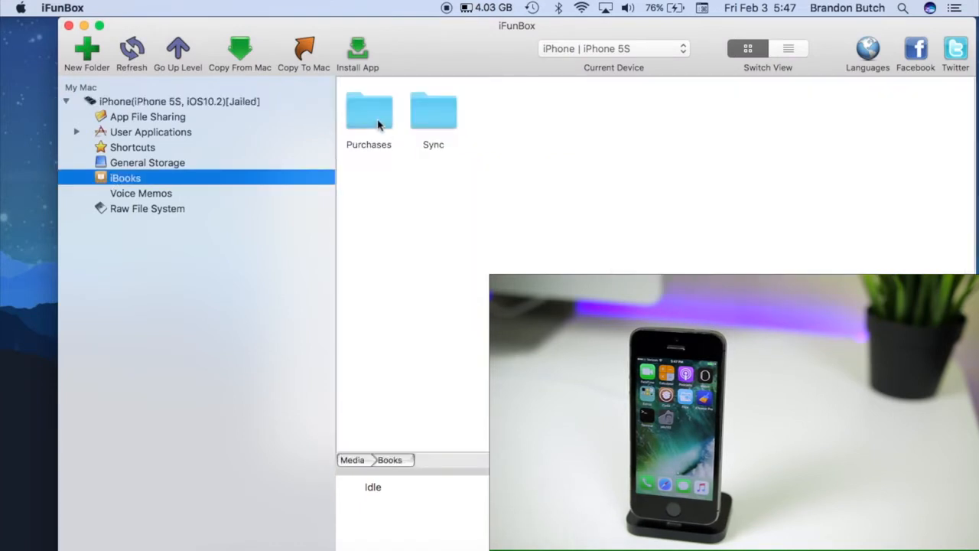
mouse_move(442, 131)
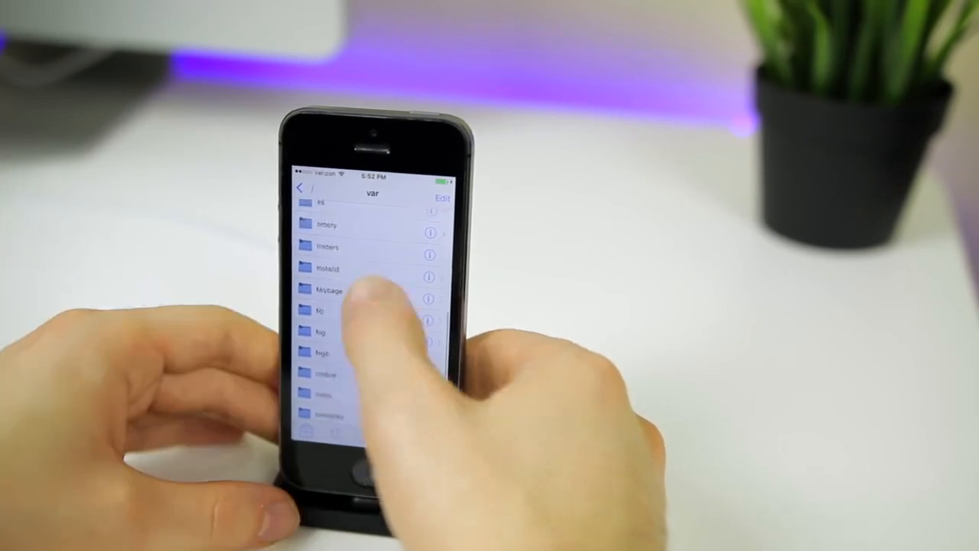
Step: Browse into /var/mobile, revealing Containers, Documents, Downloads, Library and Media
left_click(329, 312)
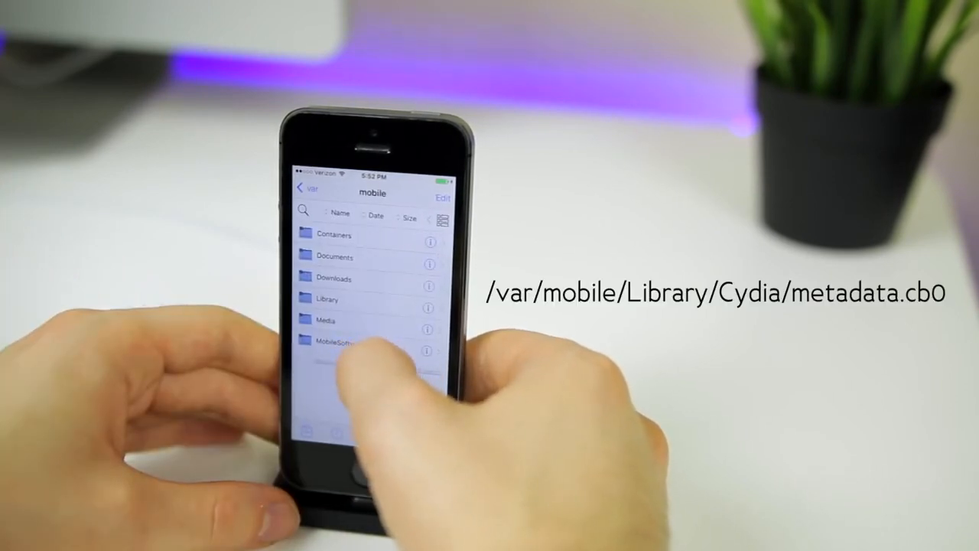